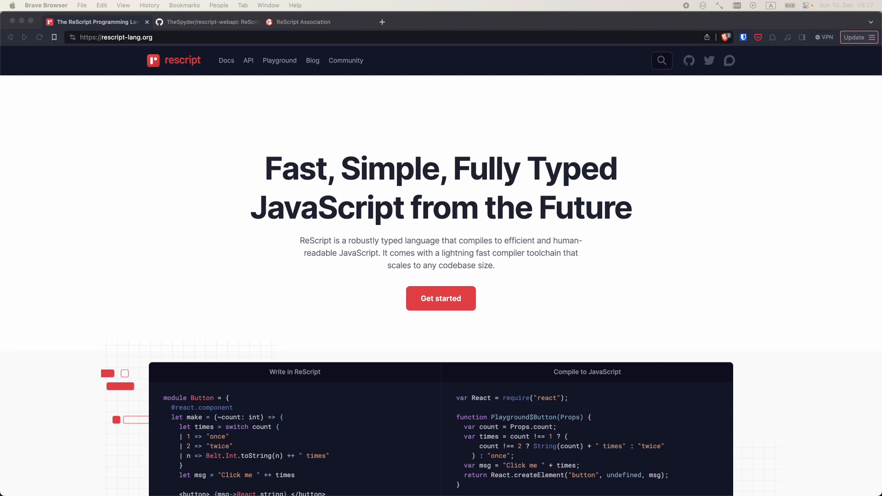
# - Scroll the homepage past the code example to the 'Trusted by our users' logos
pyautogui.scroll(-3)
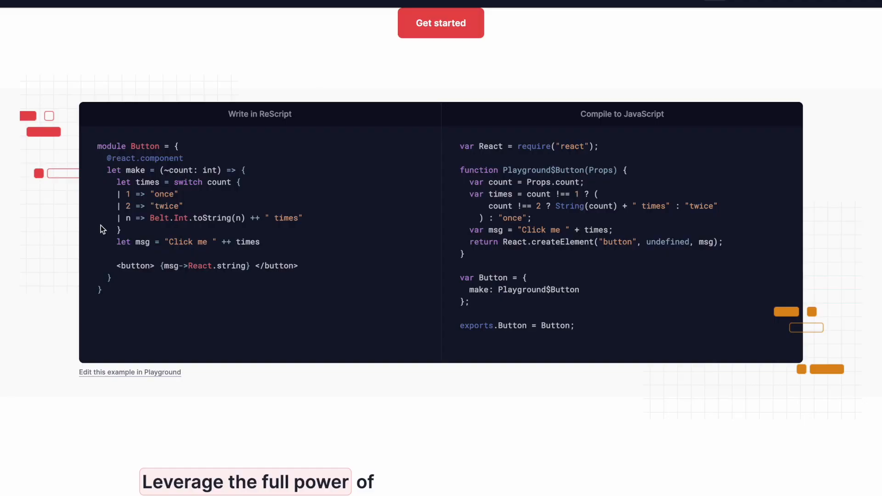
pyautogui.moveTo(56, 239)
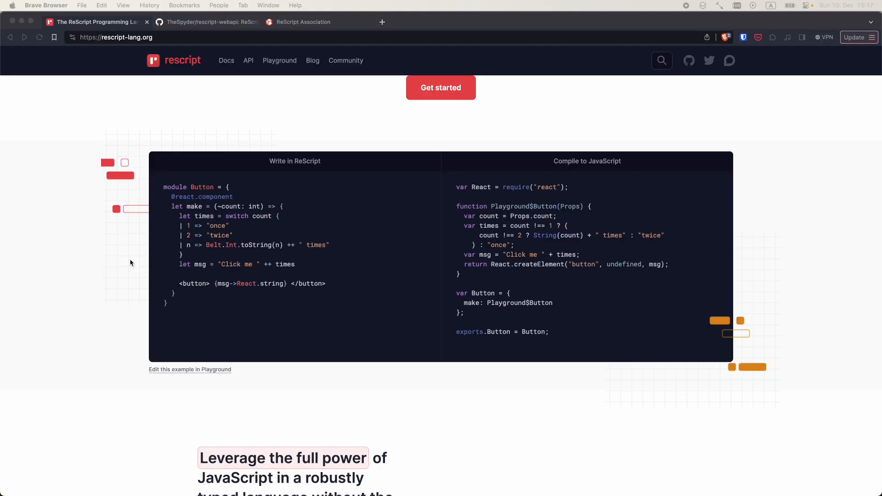
pyautogui.scroll(-3)
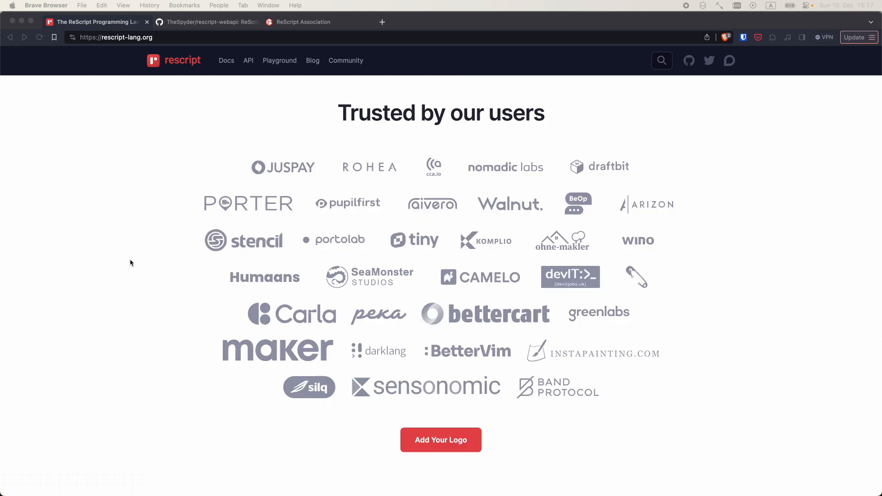
# - Visit the Language Manual introduction's Difference vs TypeScript section, then the Pattern Matching / Destructuring page
pyautogui.click(226, 61)
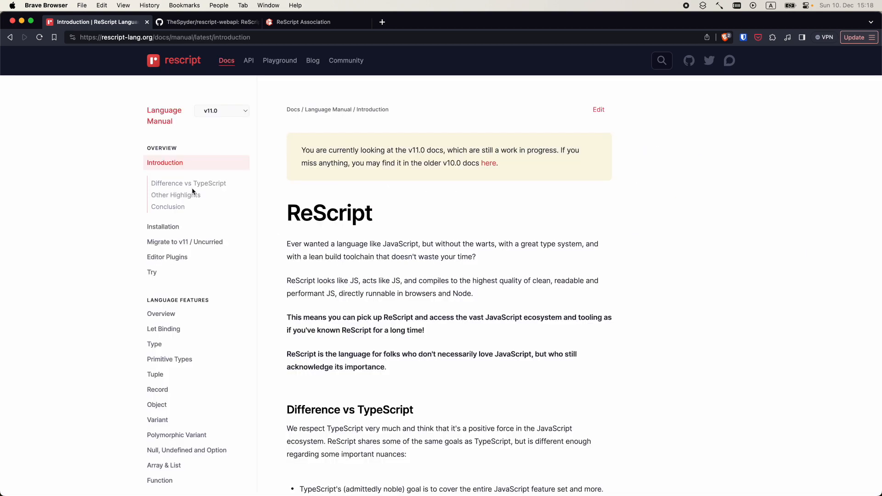
pyautogui.click(189, 183)
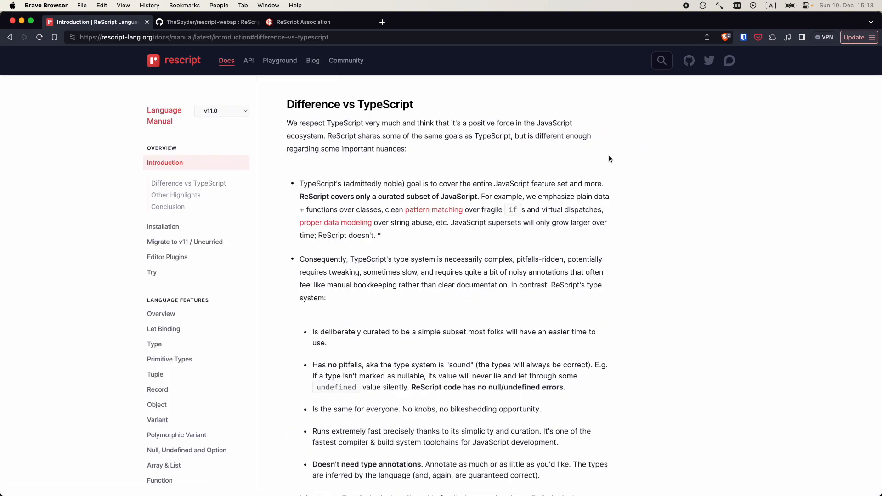
pyautogui.moveTo(600, 169)
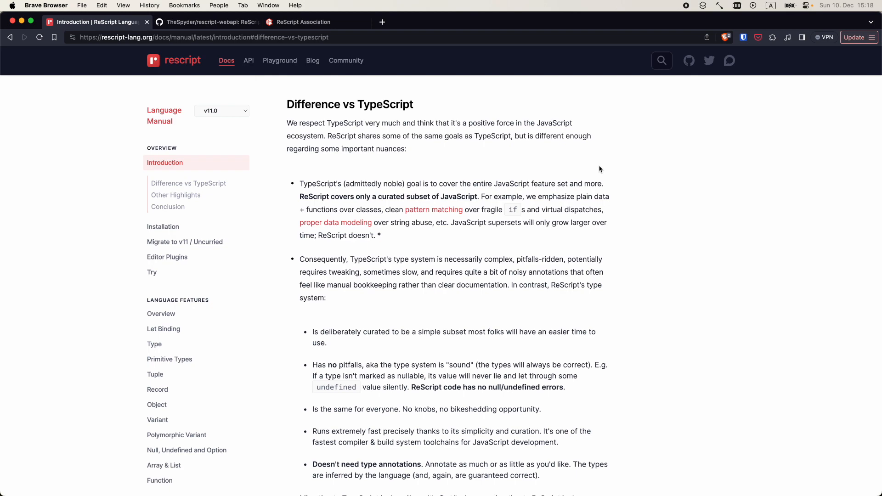
pyautogui.click(432, 209)
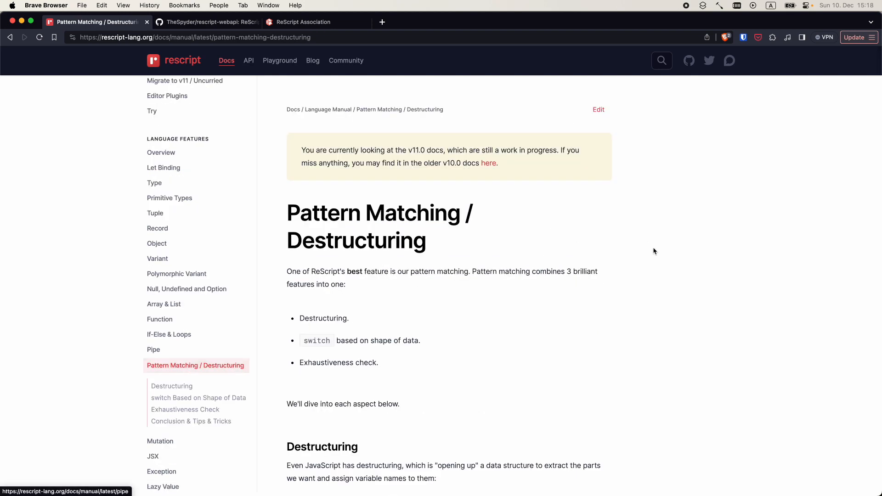
# - Scroll through the Pattern Matching examples and move on to the JSX manual page
pyautogui.scroll(-3)
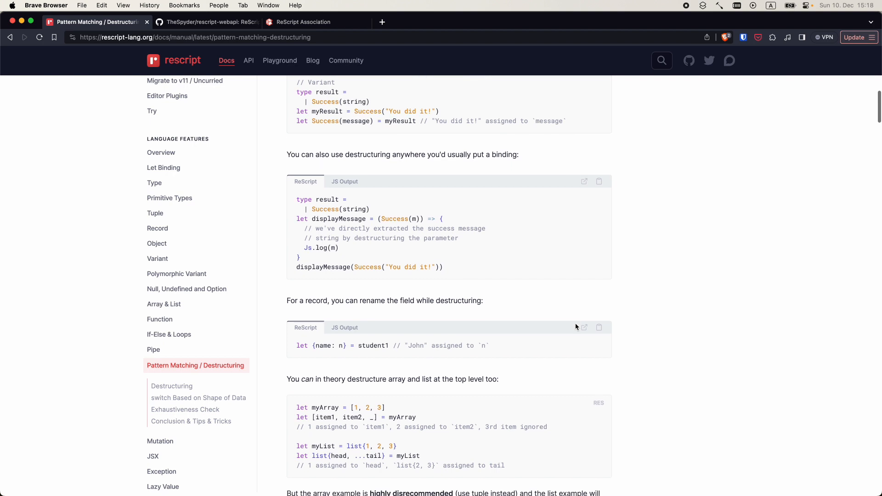
pyautogui.scroll(-3)
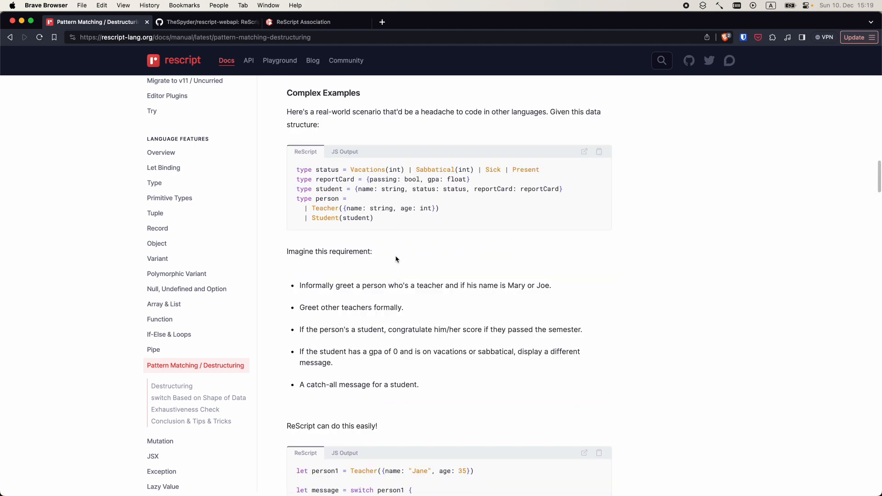
pyautogui.moveTo(404, 257)
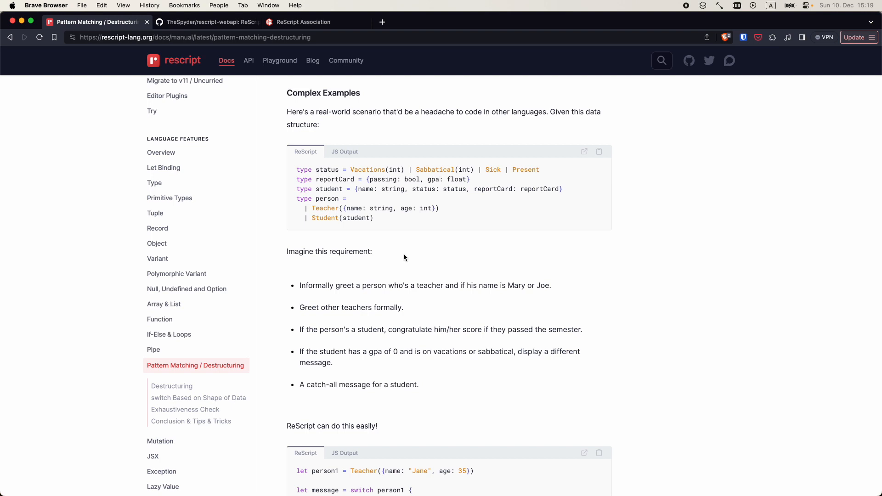
pyautogui.click(152, 456)
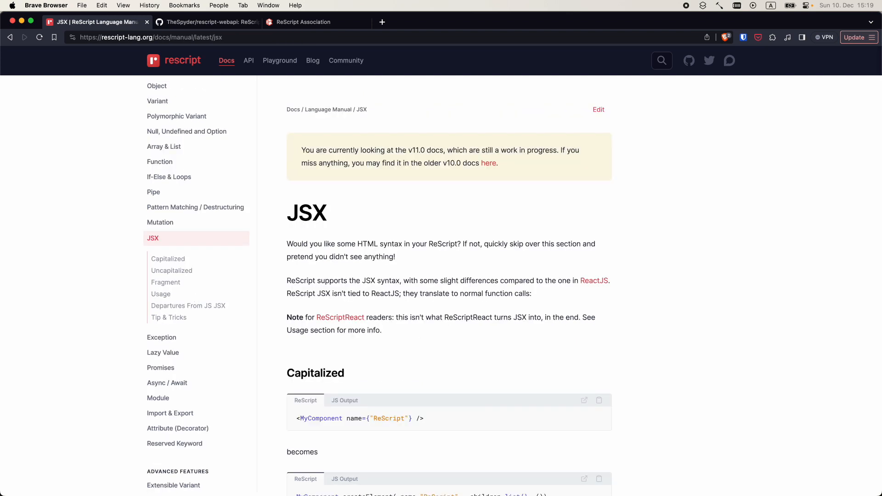
pyautogui.moveTo(352, 340)
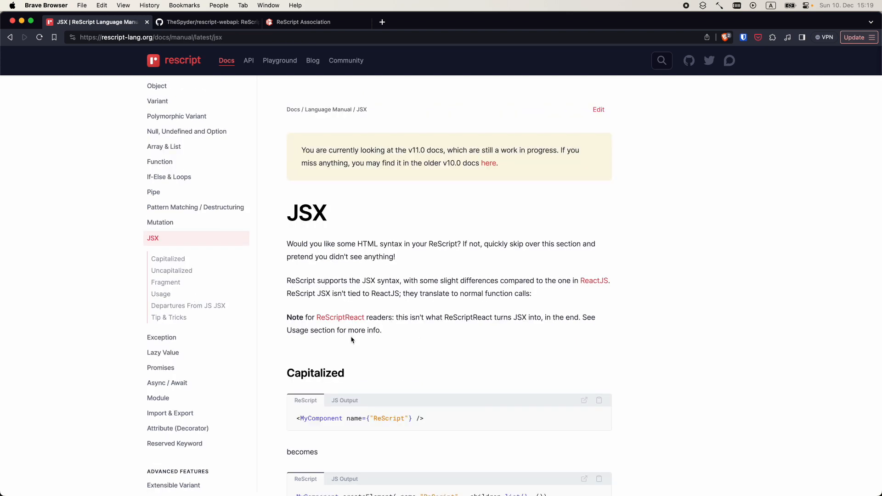
# - View the JSX Capitalized example, then go to the API Overview of standard library modules
pyautogui.scroll(-3)
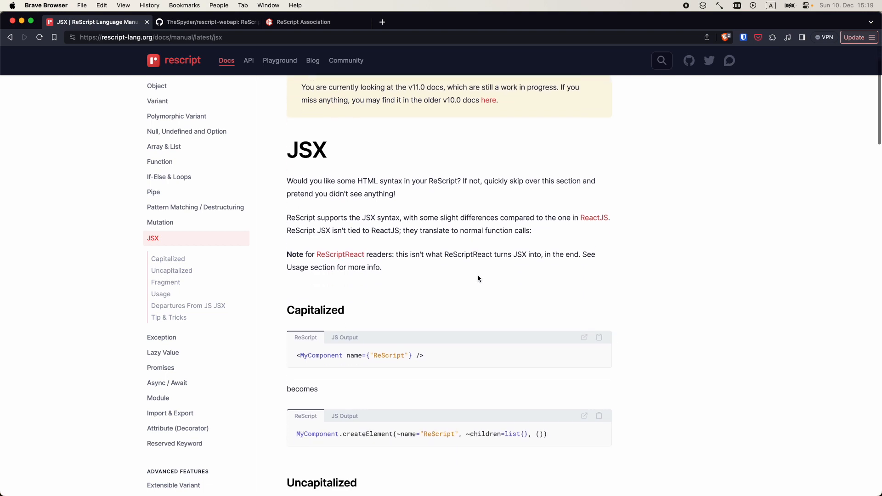
pyautogui.click(248, 61)
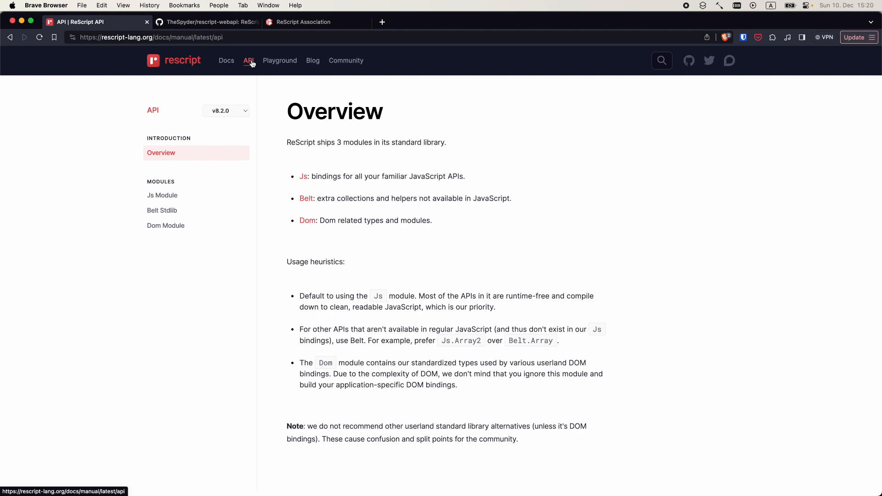
pyautogui.moveTo(248, 65)
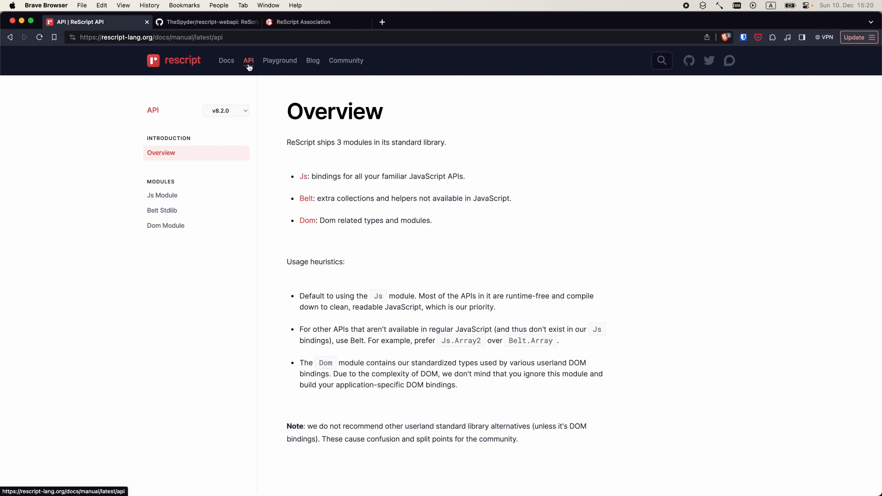
# - View Belt Stdlib docs, the rescript-webapi GitHub README, the Community page, and end on the ReScript Association site
pyautogui.click(162, 195)
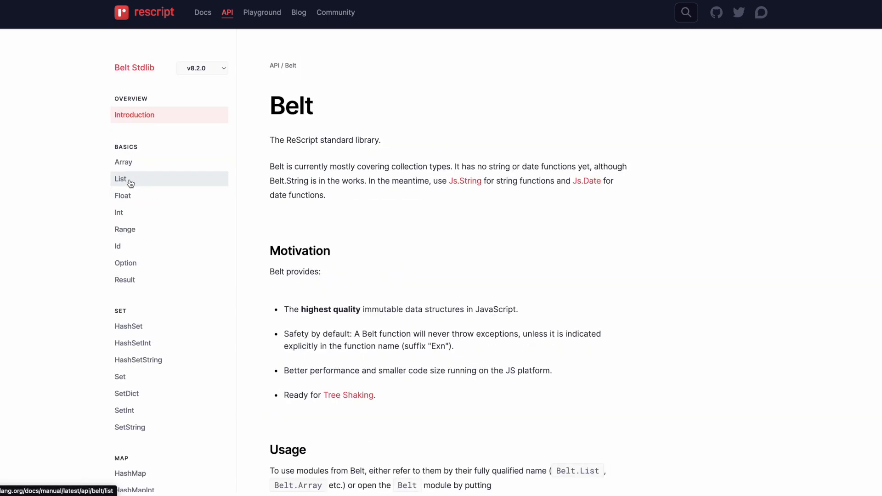
pyautogui.moveTo(123, 196)
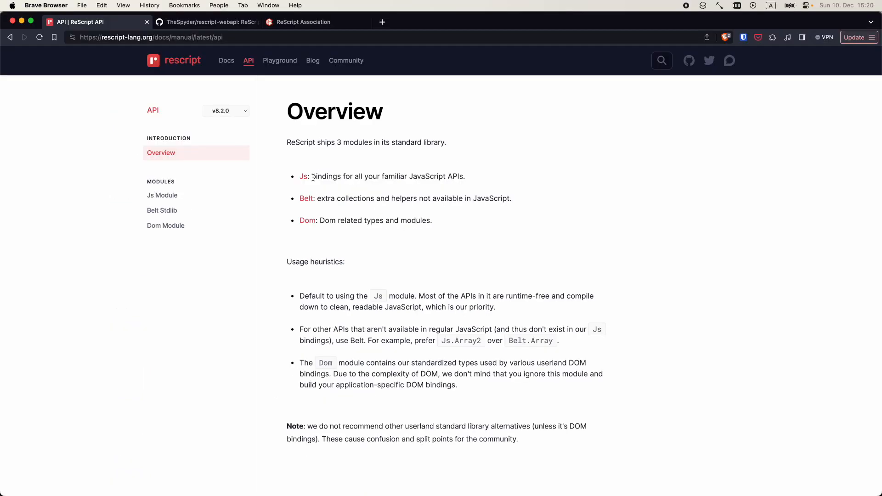
pyautogui.click(207, 22)
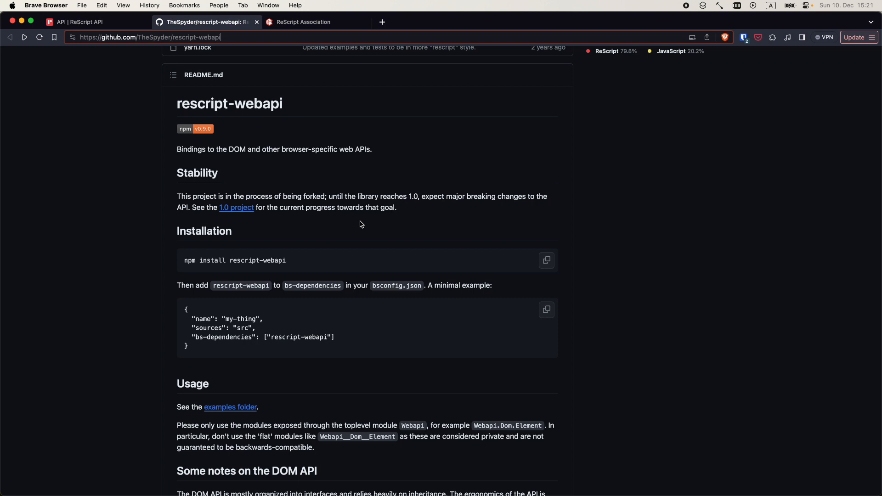
pyautogui.click(84, 22)
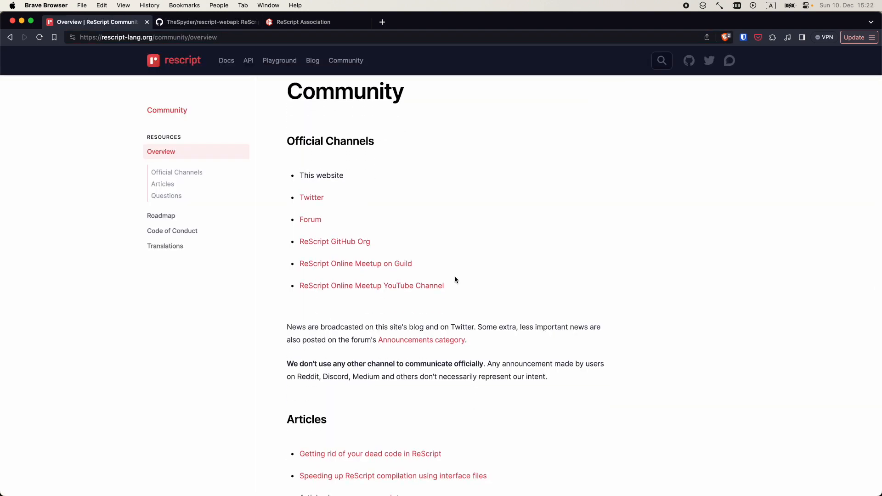
pyautogui.moveTo(507, 275)
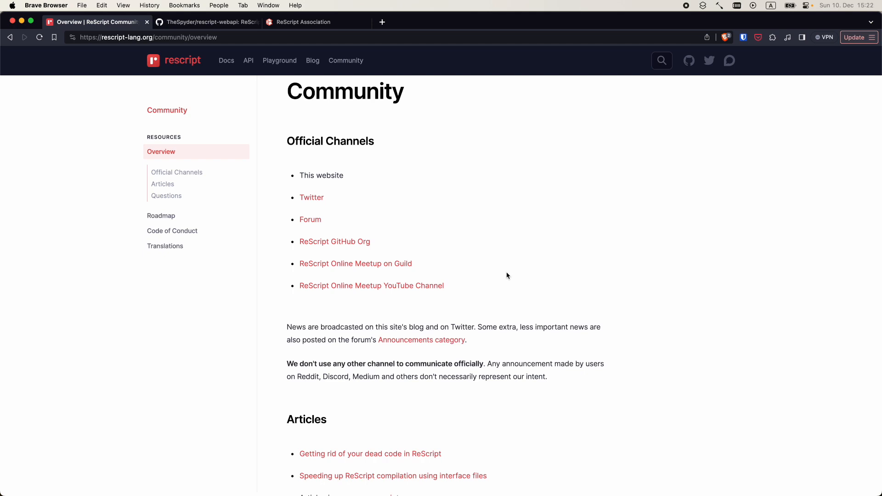
pyautogui.click(304, 23)
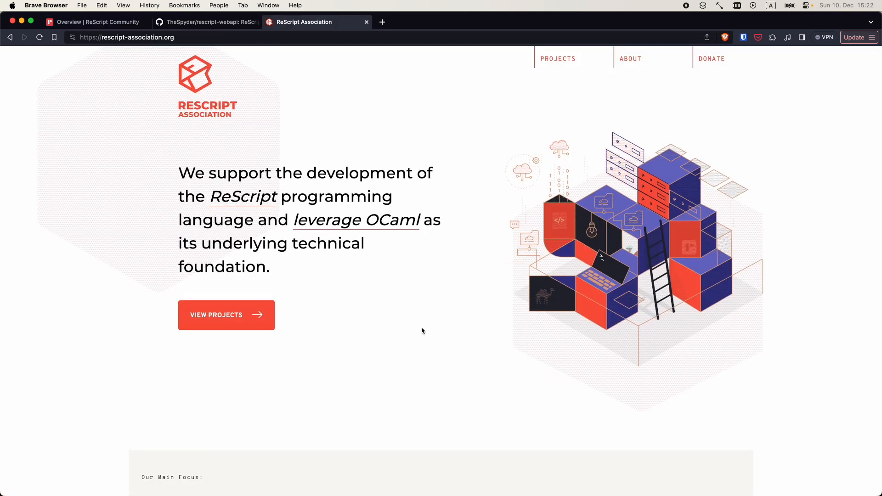